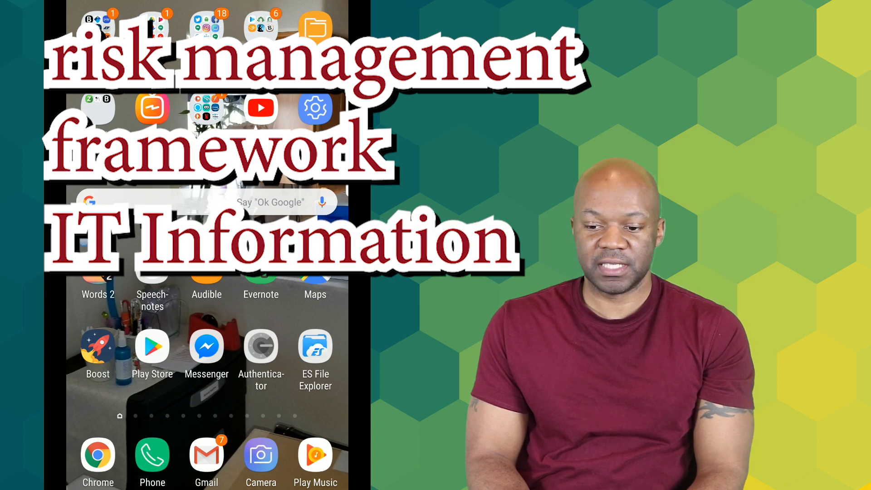
Launch YouTube Studio from the home screen to reach the latest video's analytics page.
left_click(315, 28)
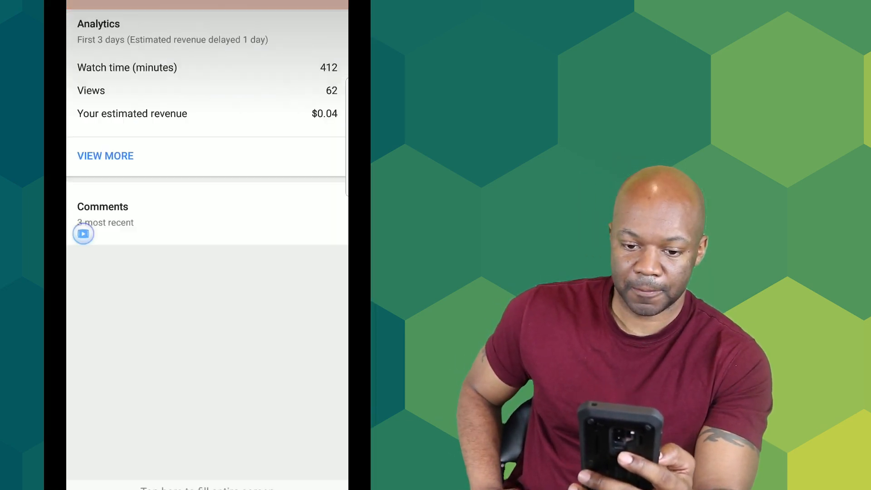
Scroll the Cybersecurity Risk Expert video page down to load its three recent comments.
scroll("down", 3)
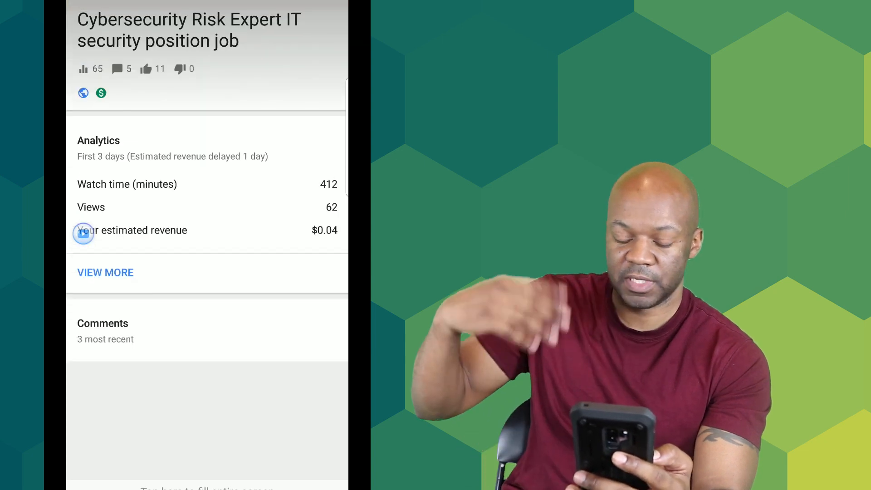
scroll("down", 3)
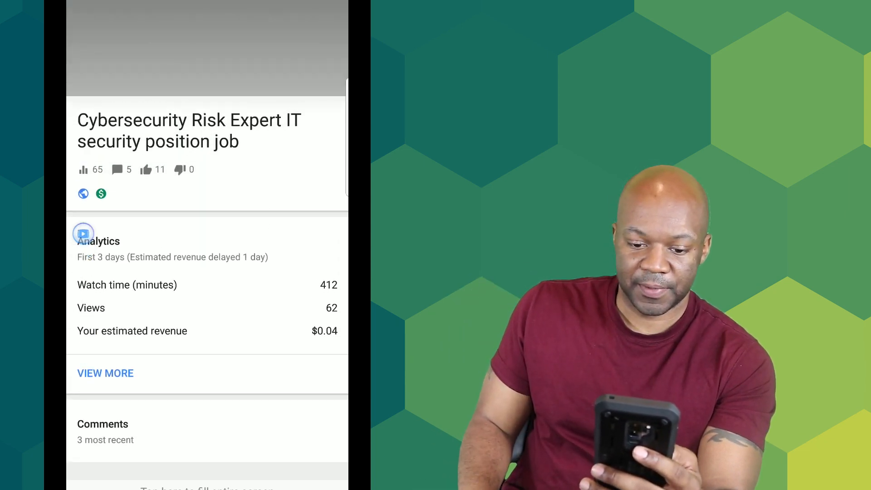
scroll("down", 3)
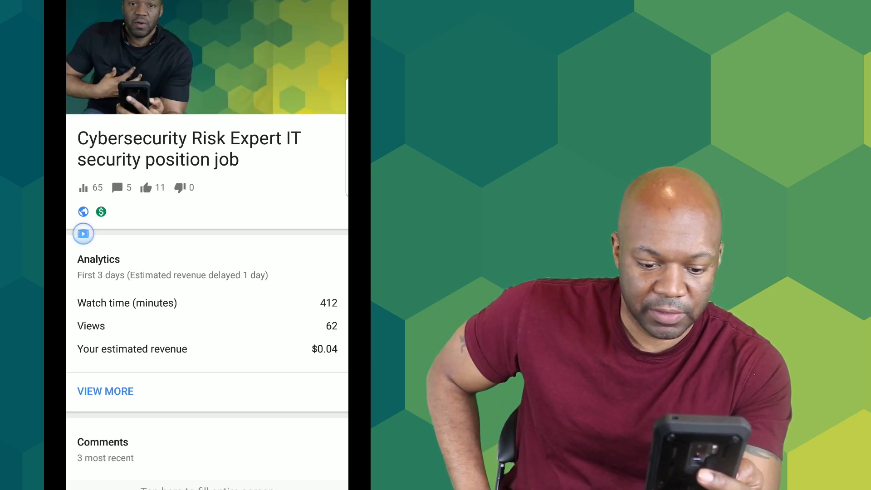
scroll("down", 3)
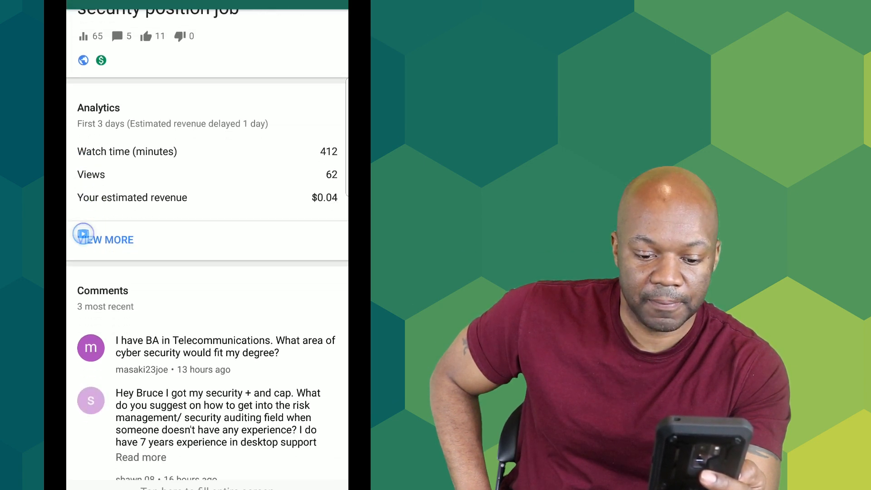
scroll("down", 3)
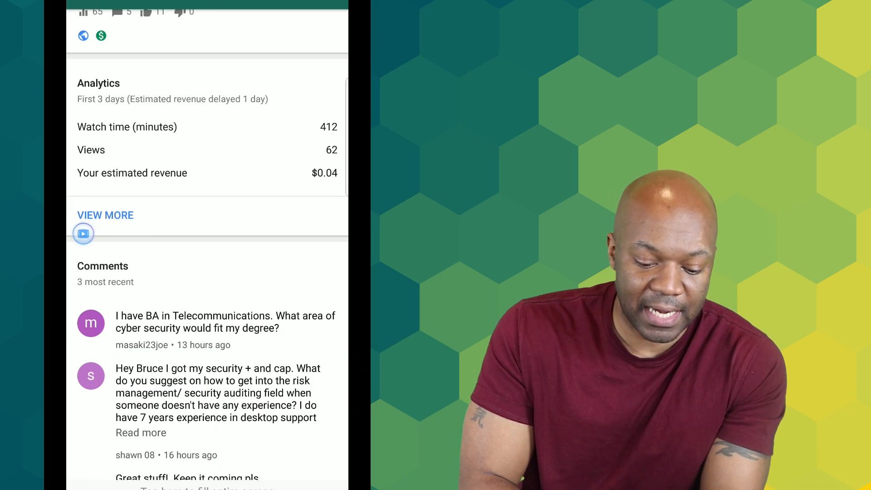
Scroll down to the full comment list, including the comment about security training.
scroll("down", 3)
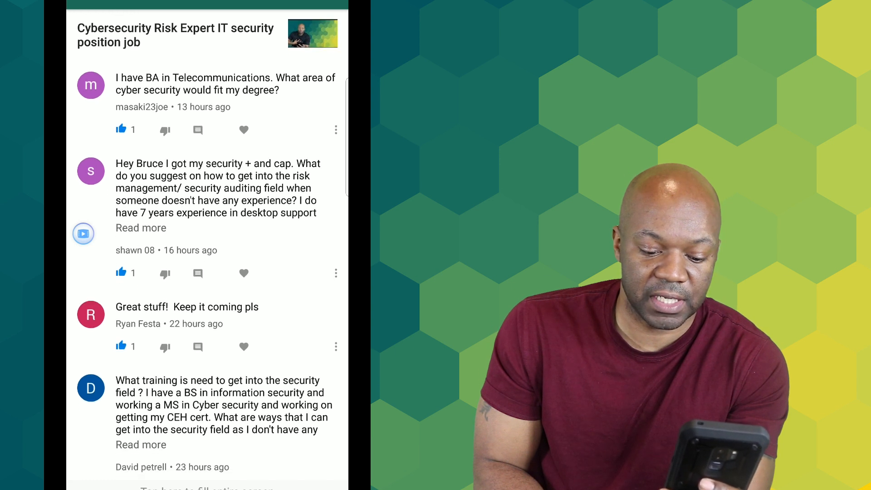
Scroll through the comments and return to the video's summary page.
scroll("down", 3)
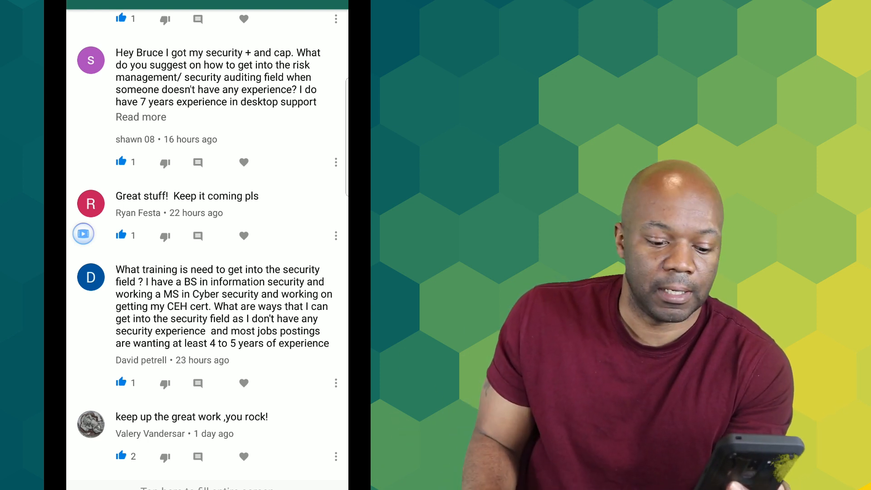
scroll("down", 3)
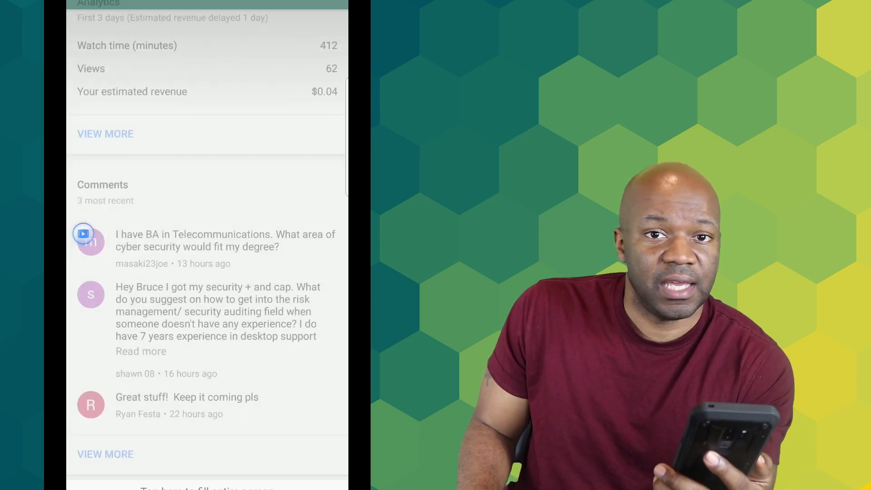
Scroll to the Comments section of the second video with 94 views and $0.71 revenue.
scroll("down", 3)
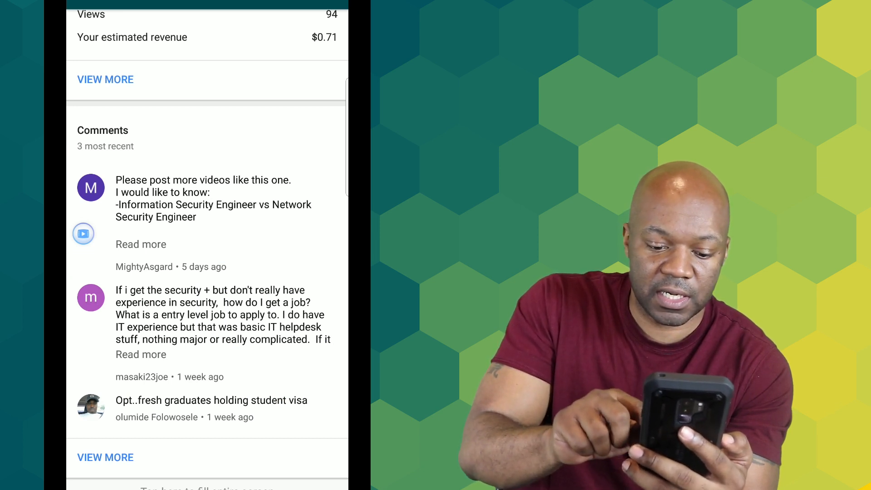
Expand the first comment's request for job-comparison videos and scroll to read it.
left_click(141, 244)
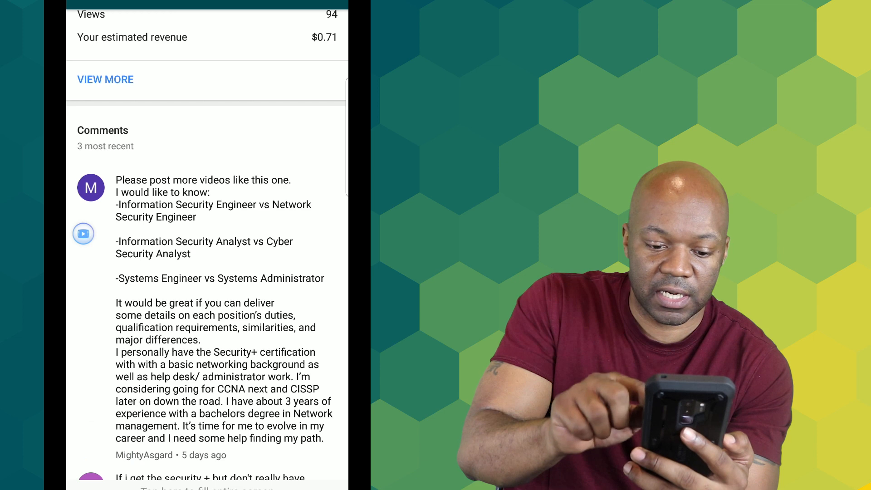
scroll("down", 3)
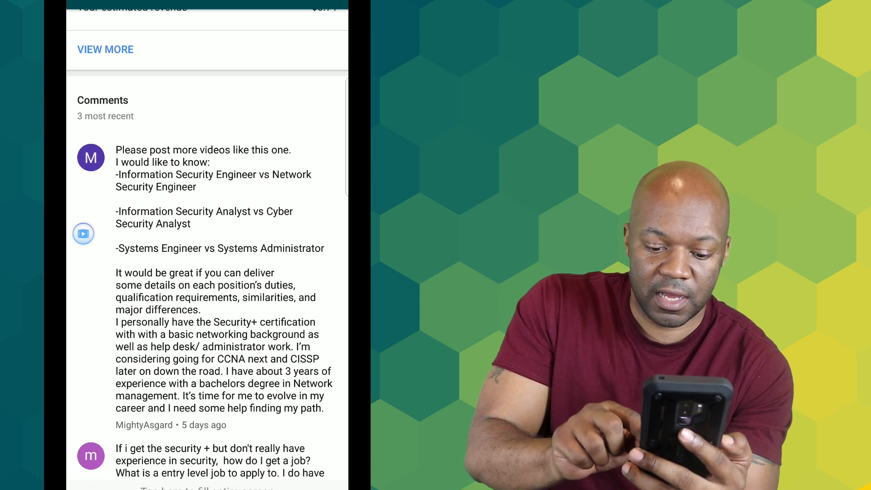
scroll("down", 3)
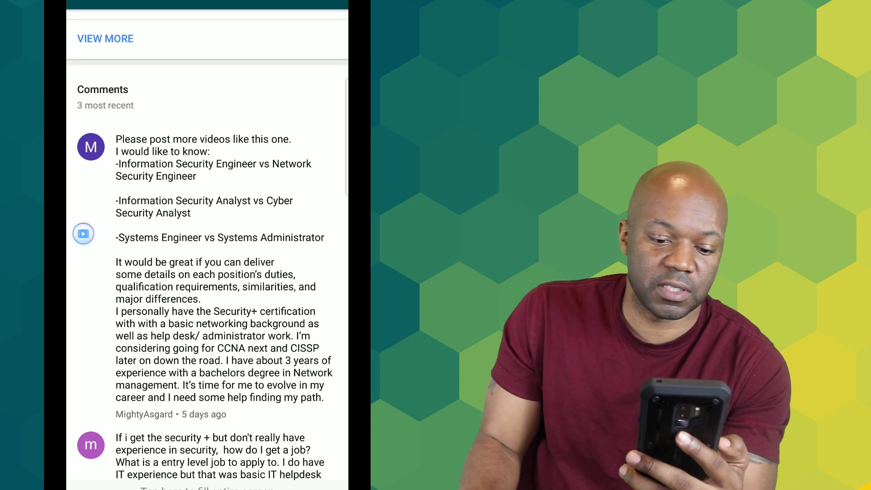